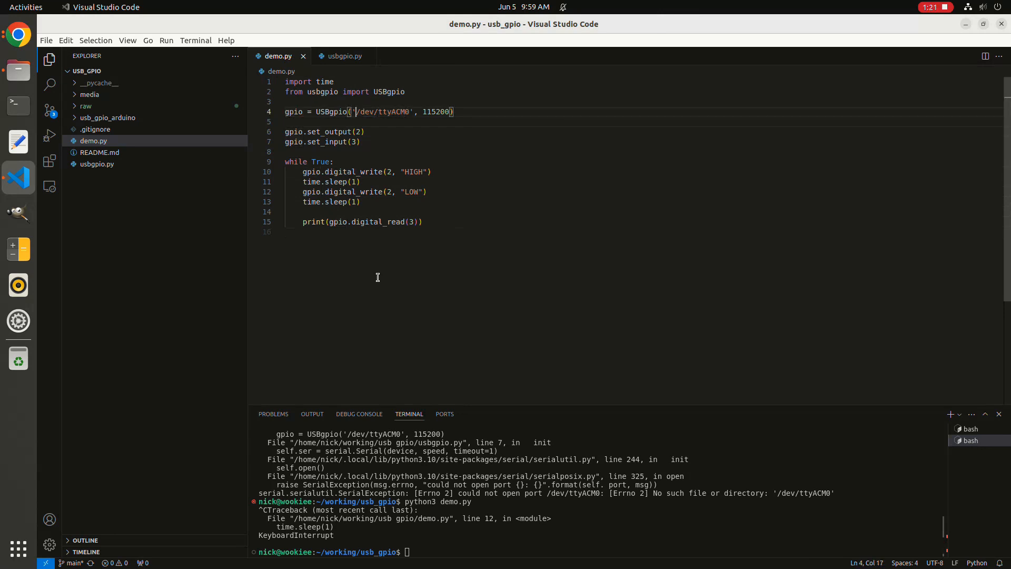
Step: Select the gpio.set_input(3) line in demo.py for deletion
{"action": "left_click_drag", "start_coordinate": [356, 111], "coordinate": [409, 112]}
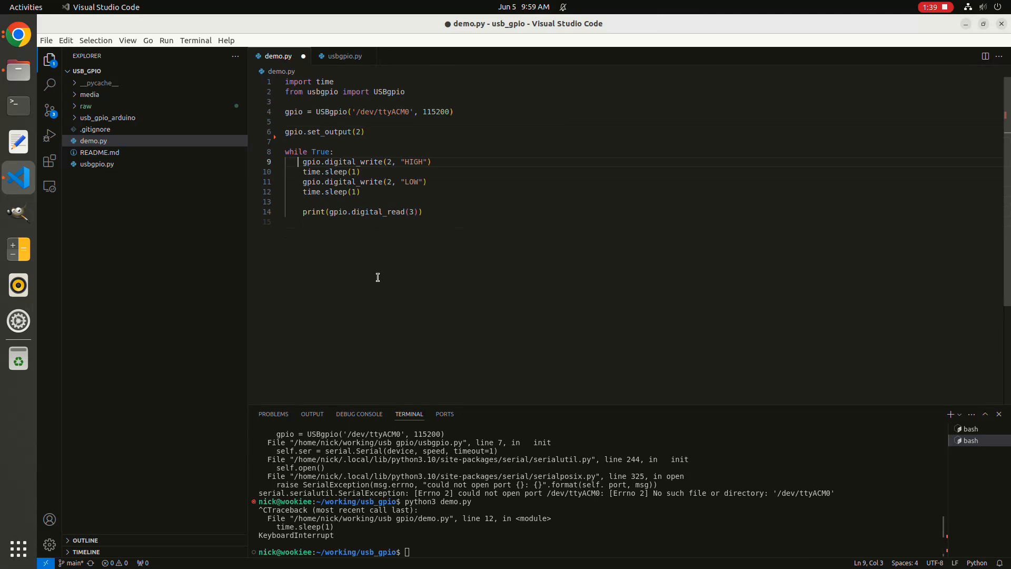
Step: Remove the print(gpio.digital_read(3)) line and enter python3 demo.py in the terminal
{"action": "double_click", "coordinate": [353, 161]}
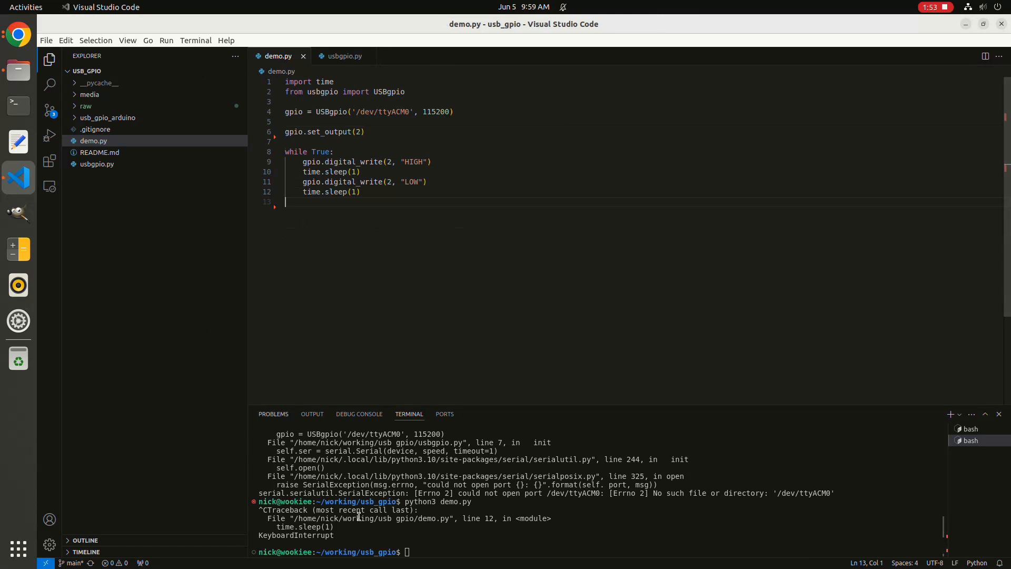
{"action": "type", "text": "python3 demo.py"}
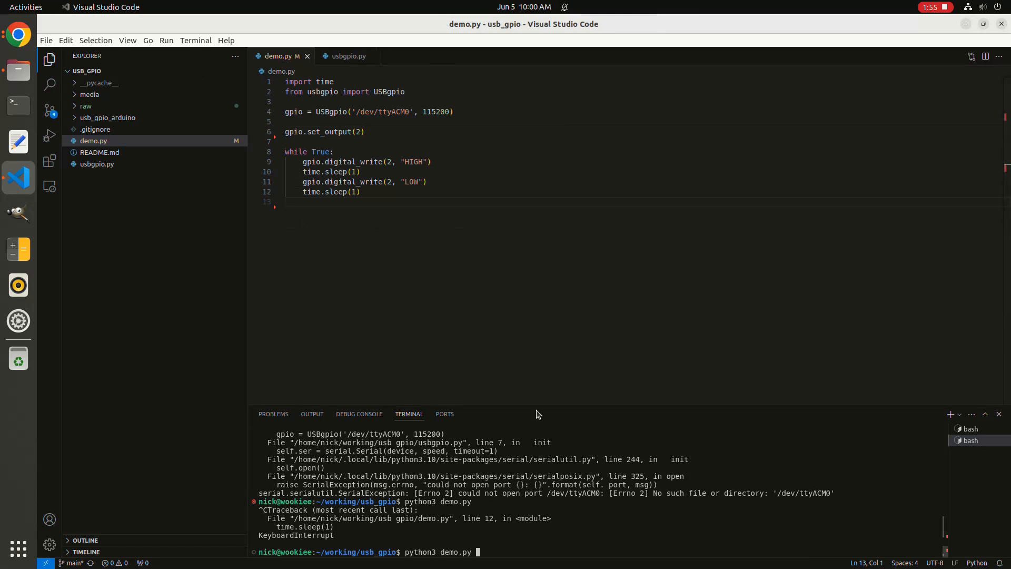